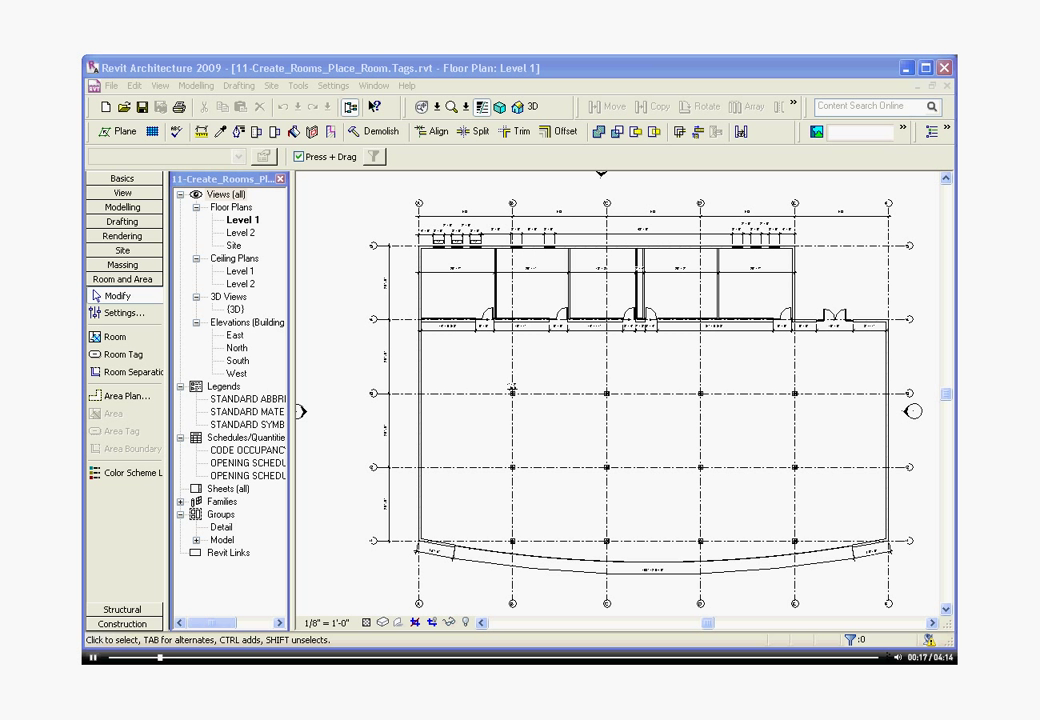
pyautogui.moveTo(318, 540)
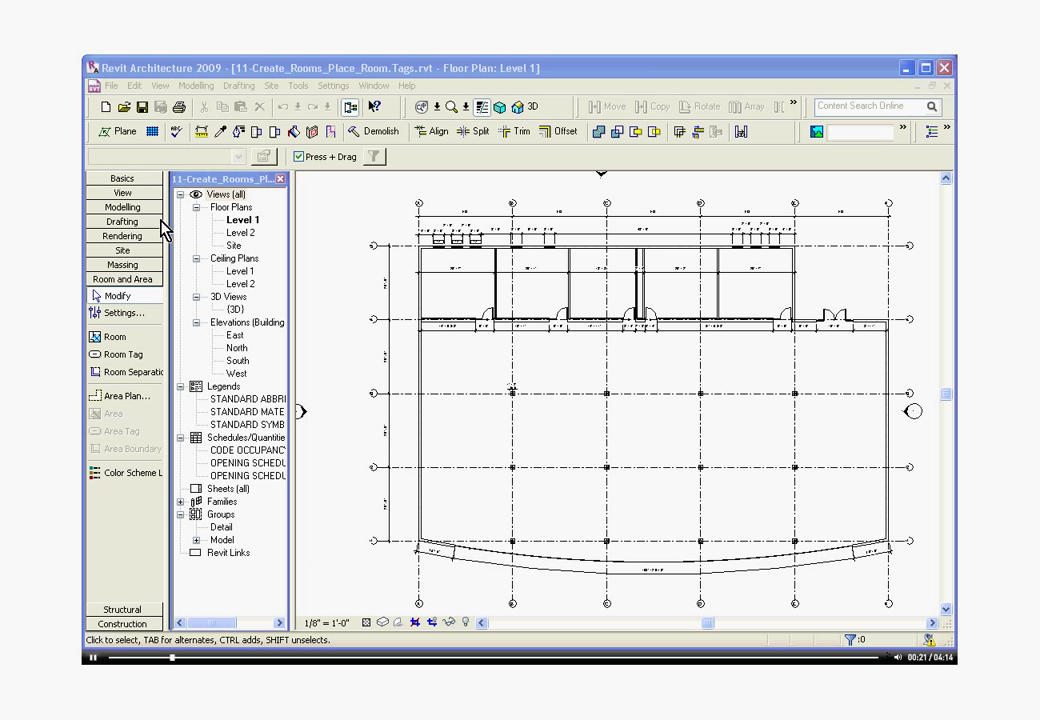
# Step: Place tagged rooms in the top-row office spaces and the large lower open area
pyautogui.click(122, 176)
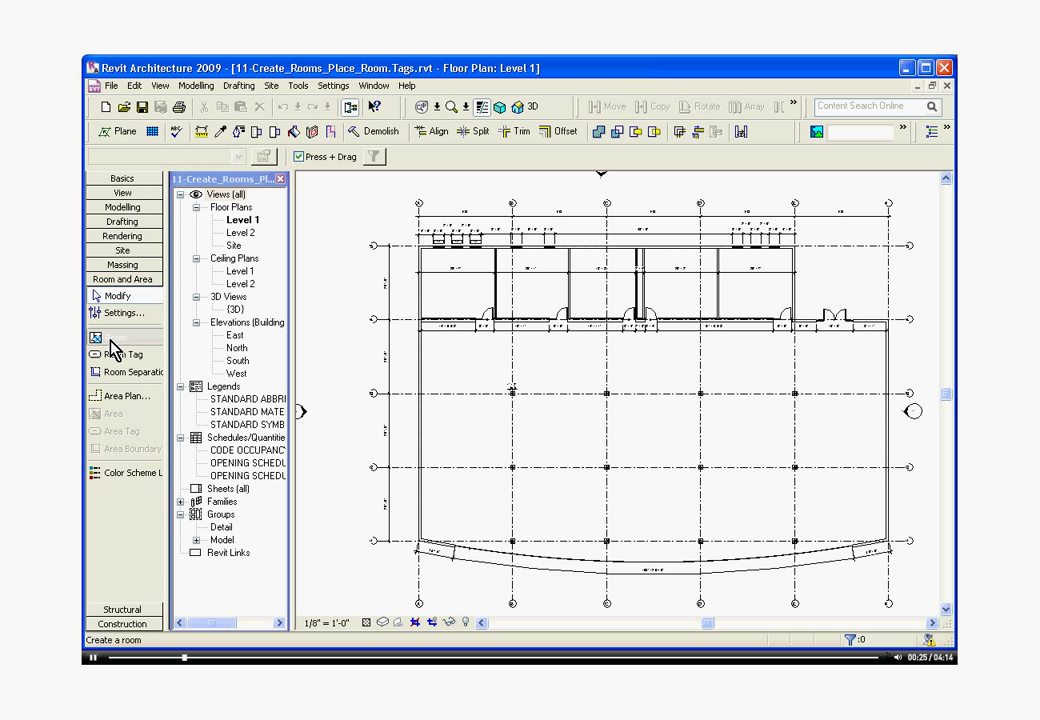
pyautogui.click(114, 336)
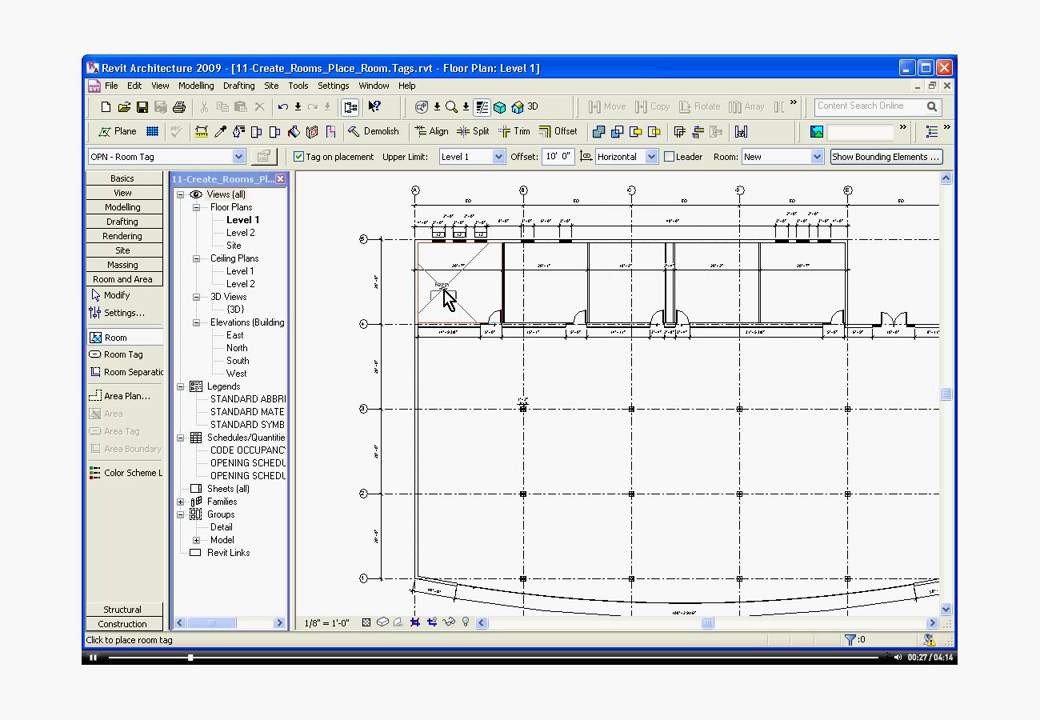
pyautogui.click(478, 302)
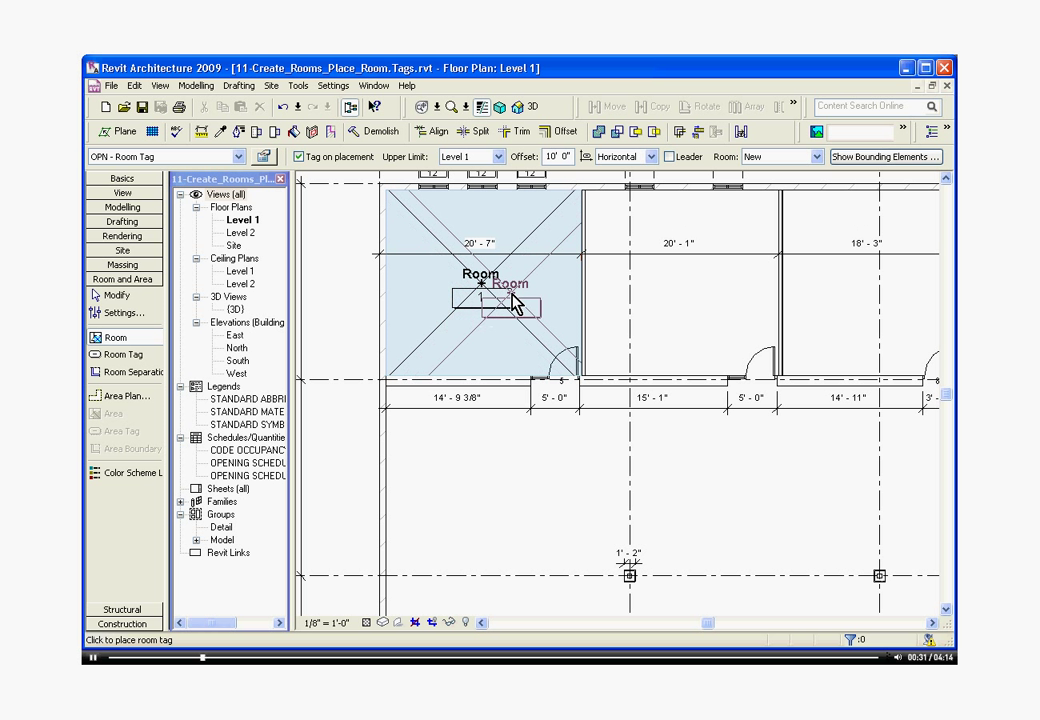
pyautogui.click(512, 300)
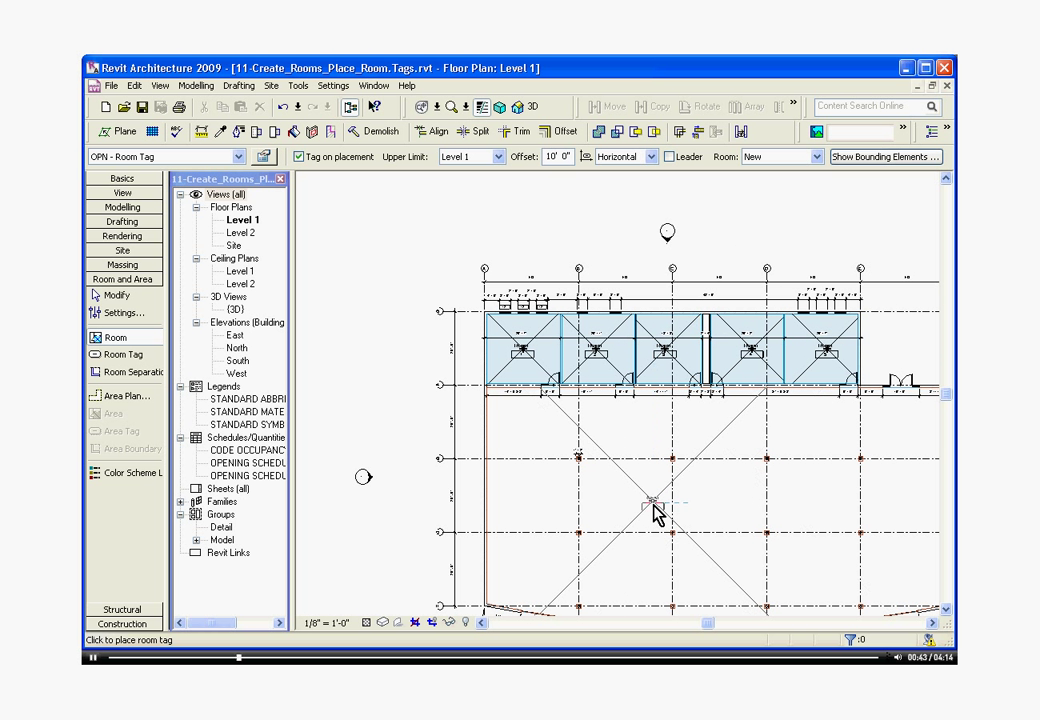
pyautogui.click(656, 510)
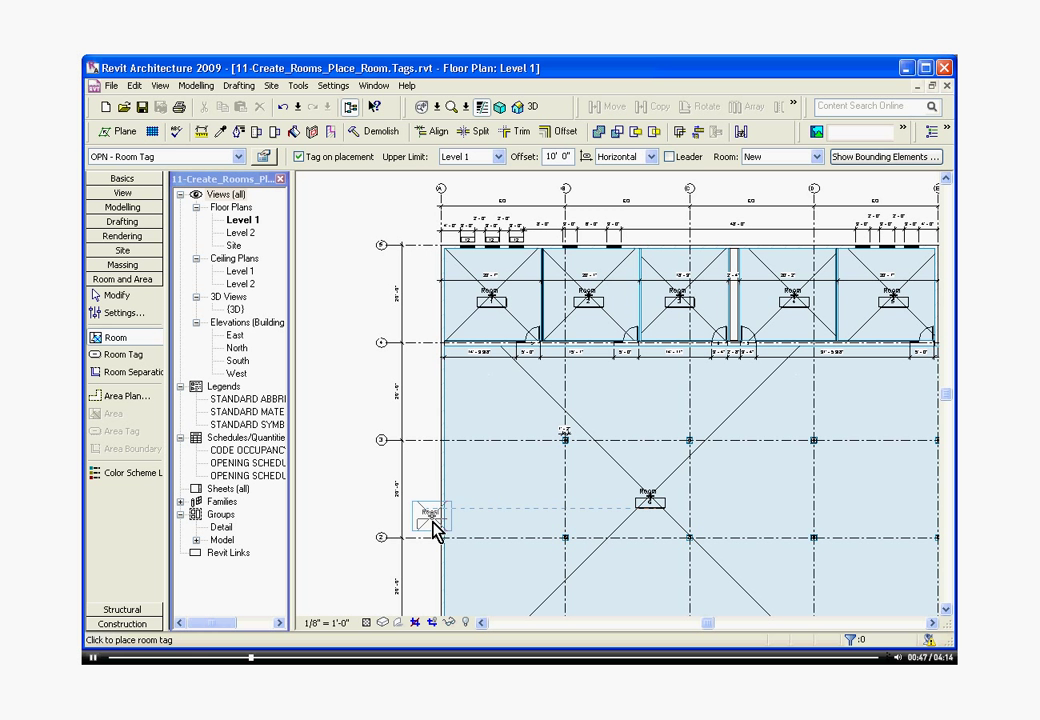
pyautogui.click(490, 300)
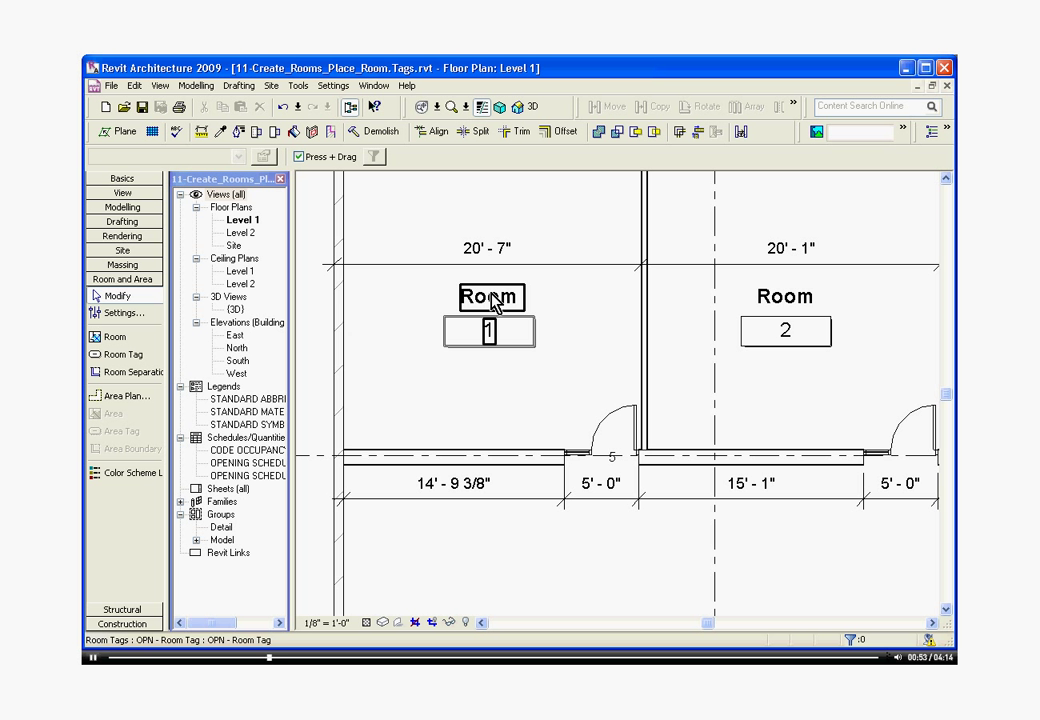
# Step: Rename the first room tag to DIRECTOR OFFICE and begin naming the next room OFFICE
pyautogui.doubleClick(490, 296)
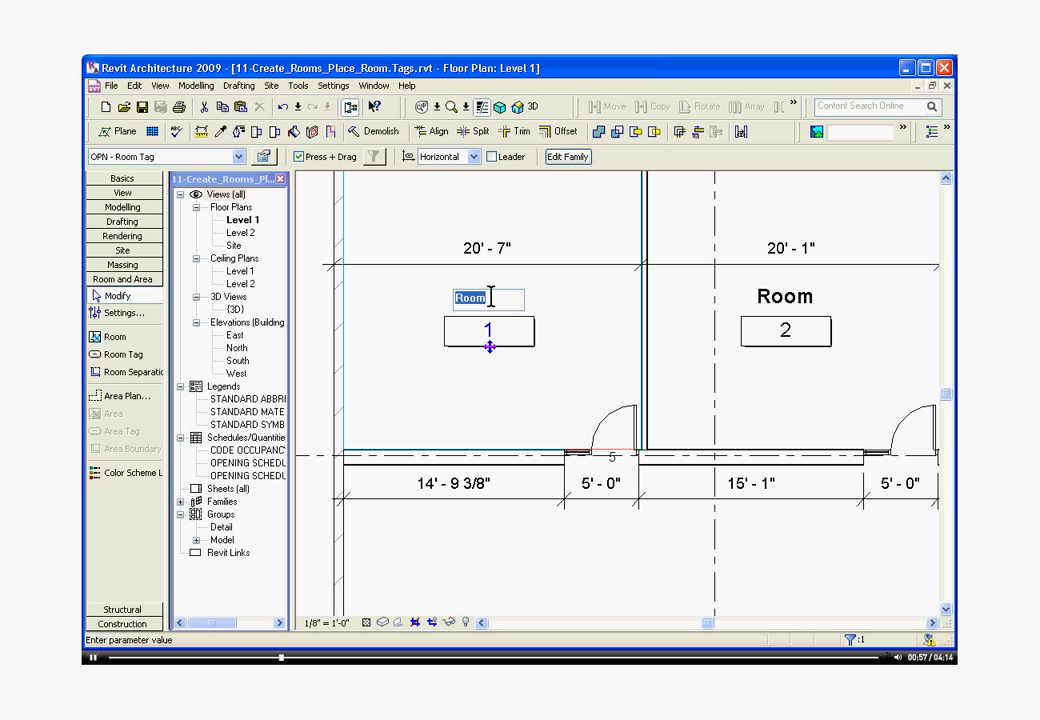
pyautogui.write('DIRECTOR')
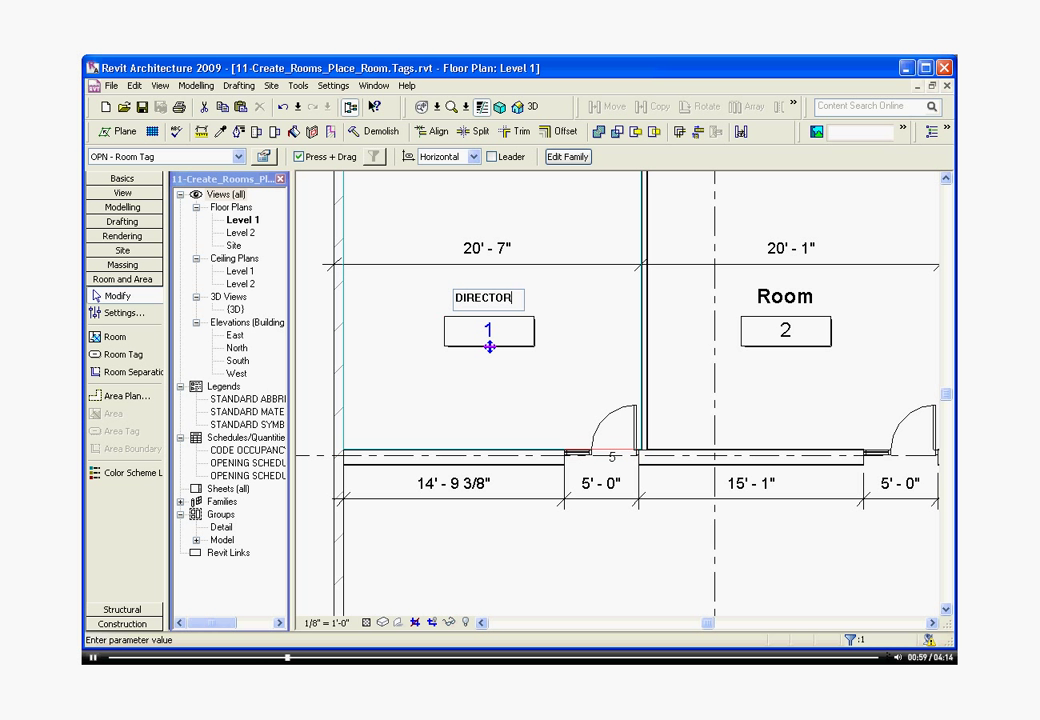
pyautogui.write('OR OFFICE')
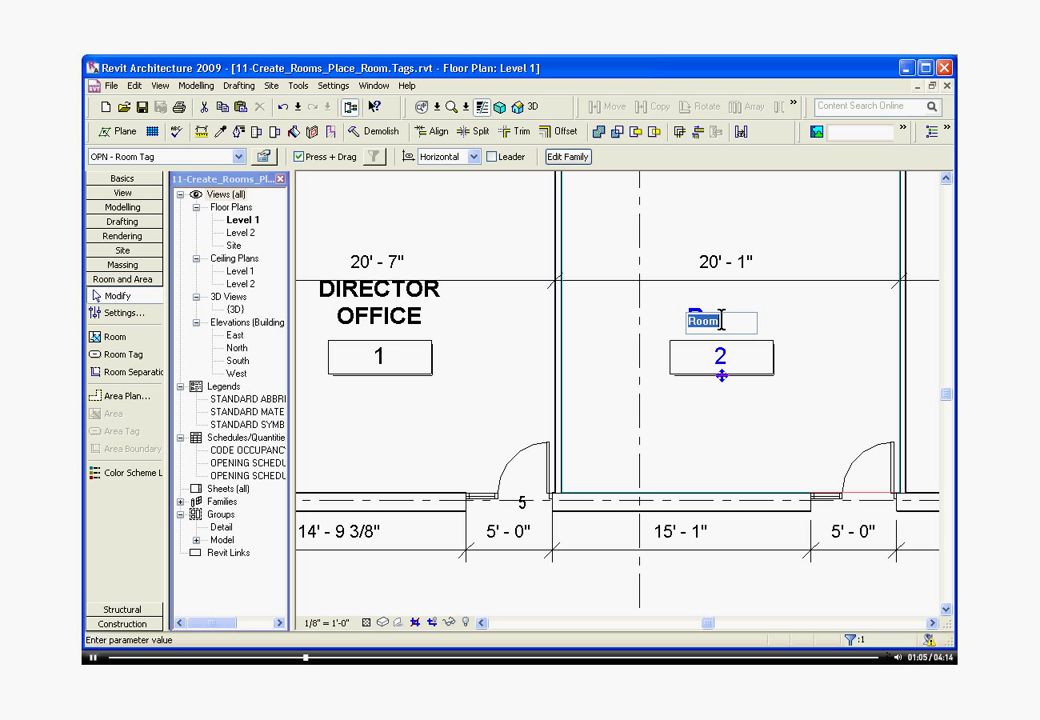
pyautogui.write('OFF')
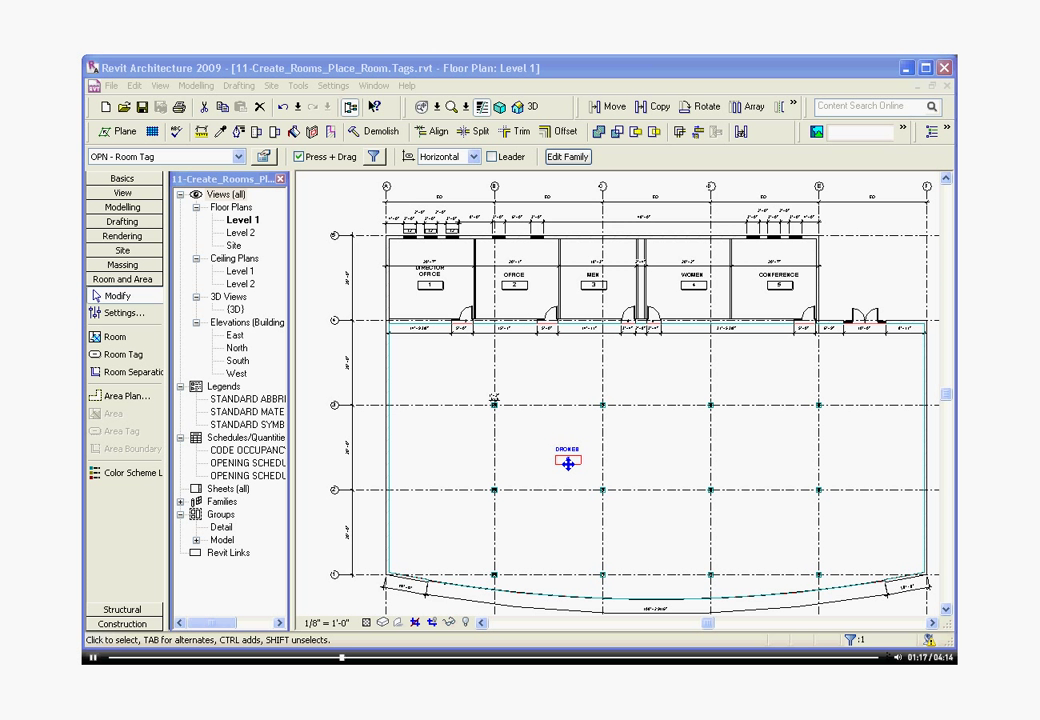
pyautogui.moveTo(428, 388)
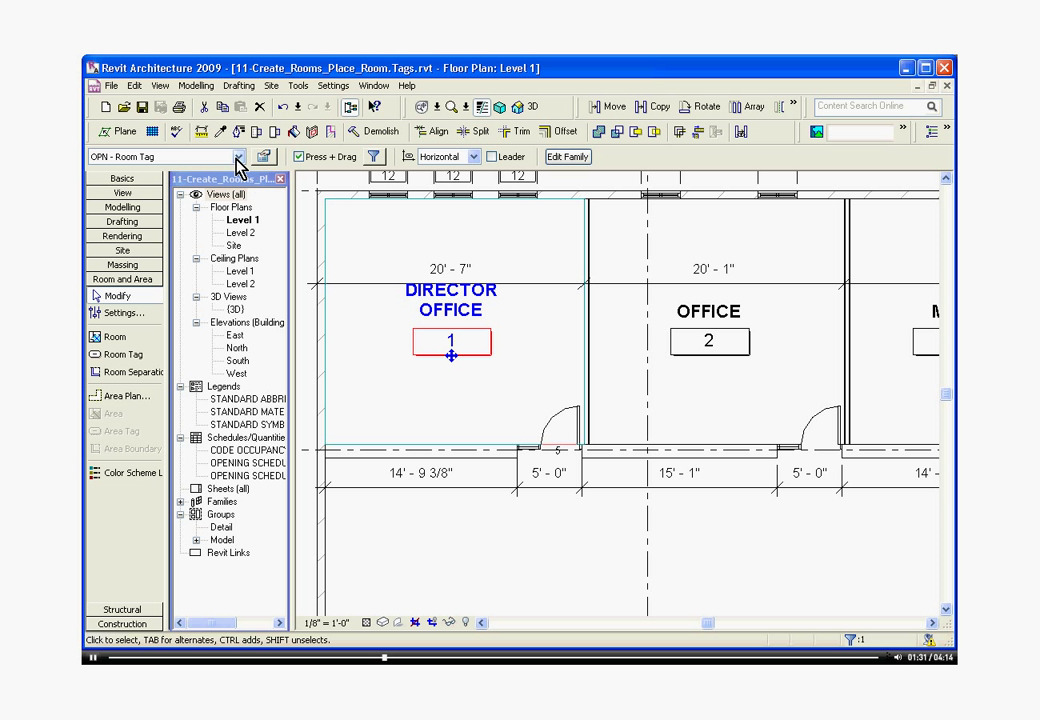
# Step: Switch the selected room tags to the type with area so they show values like 377 SF
pyautogui.click(238, 156)
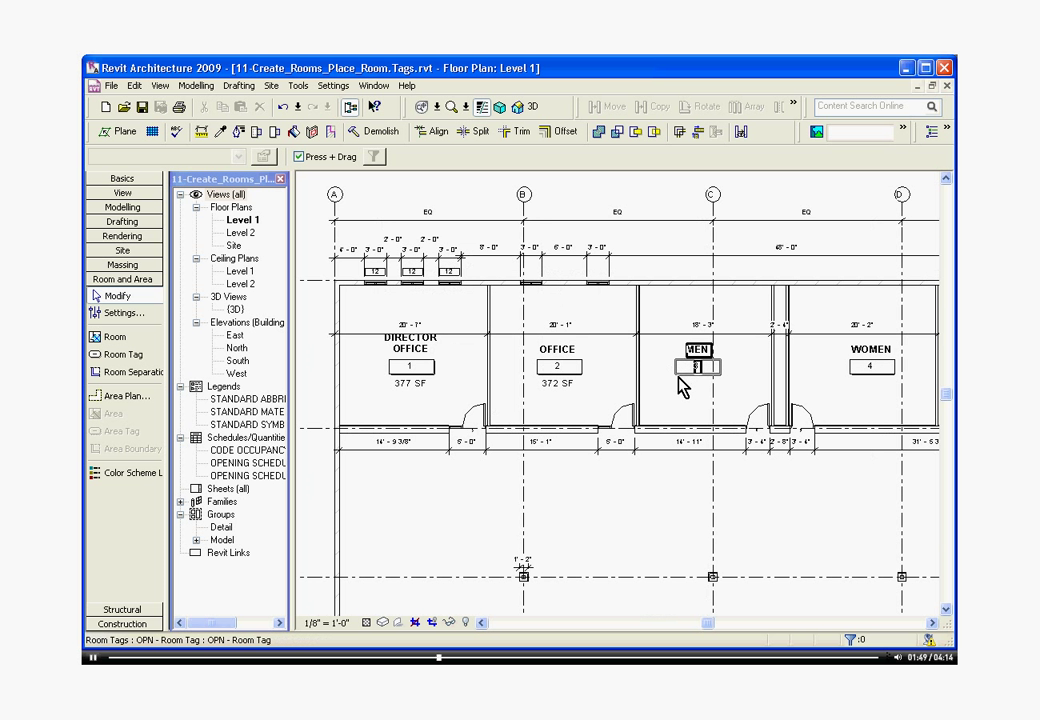
pyautogui.click(698, 364)
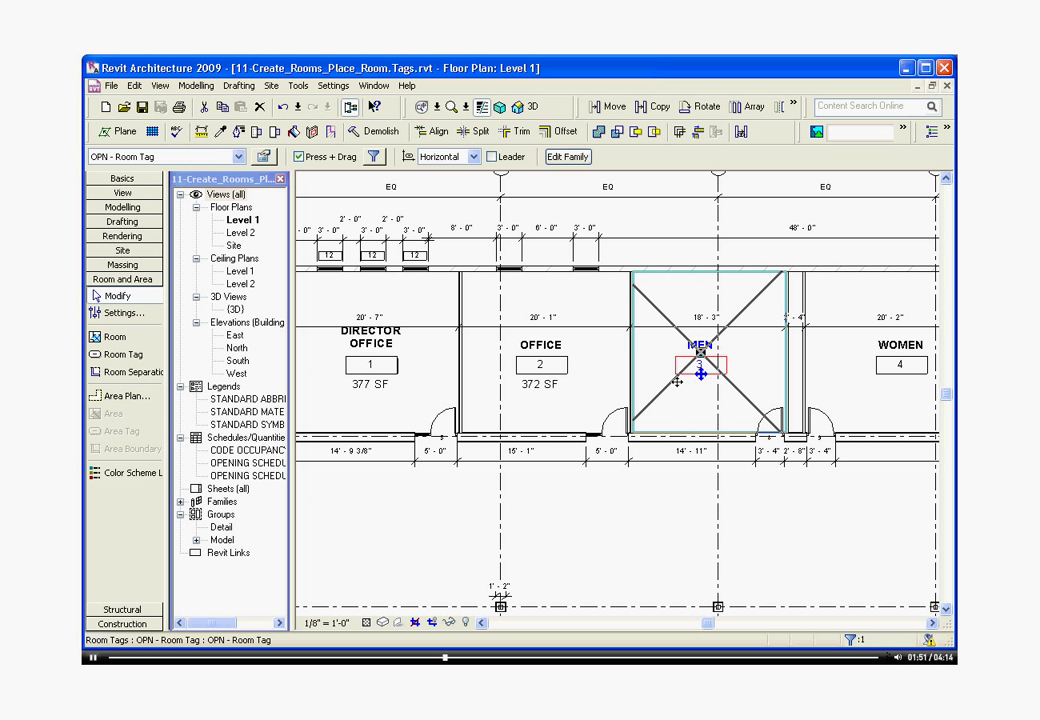
pyautogui.click(700, 364)
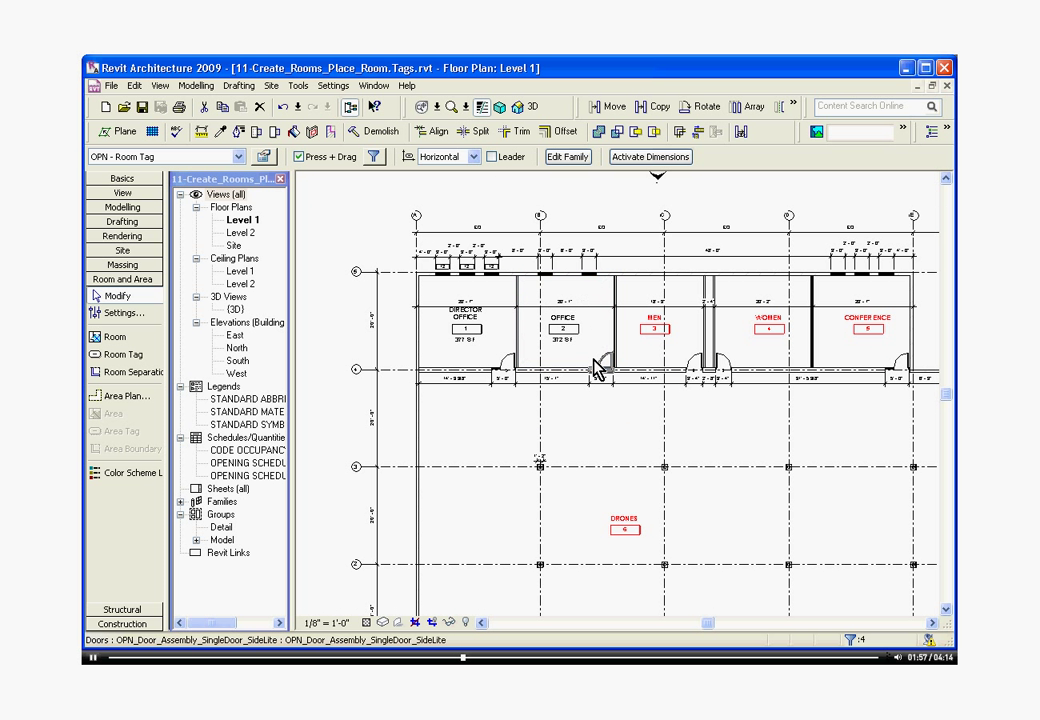
pyautogui.moveTo(520, 320)
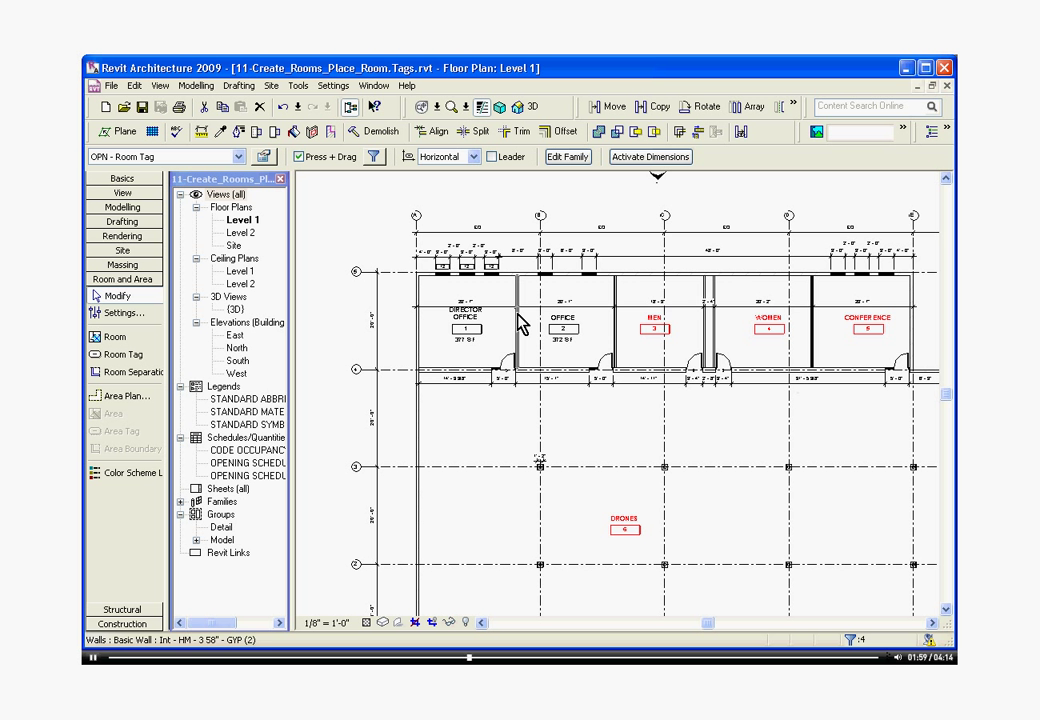
pyautogui.moveTo(512, 318)
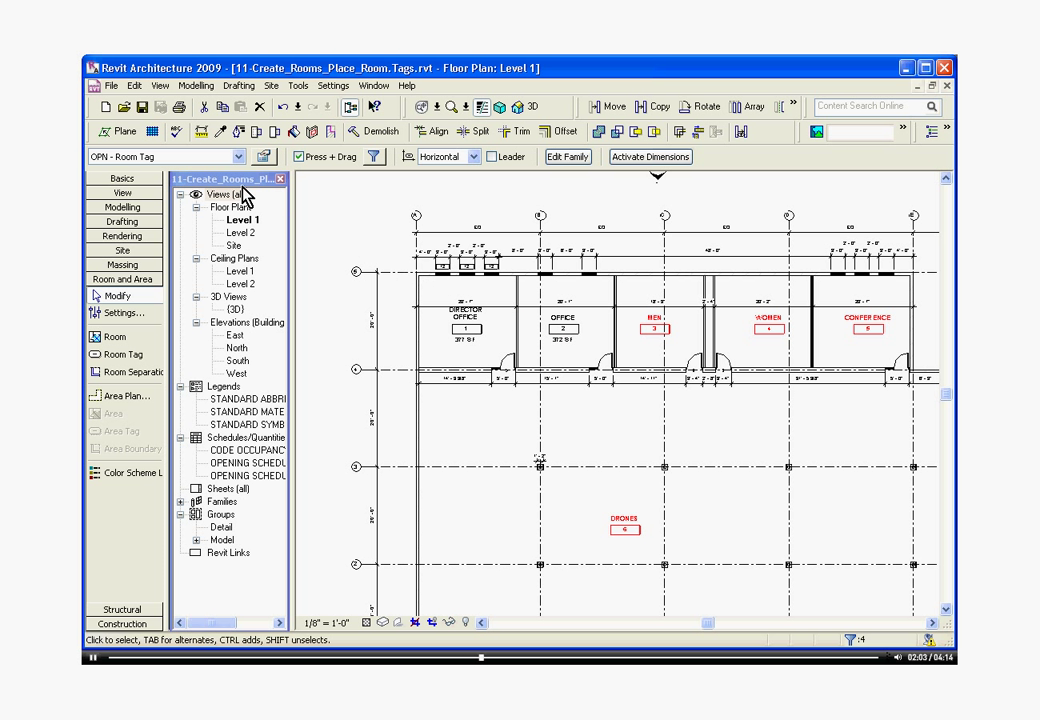
pyautogui.click(238, 156)
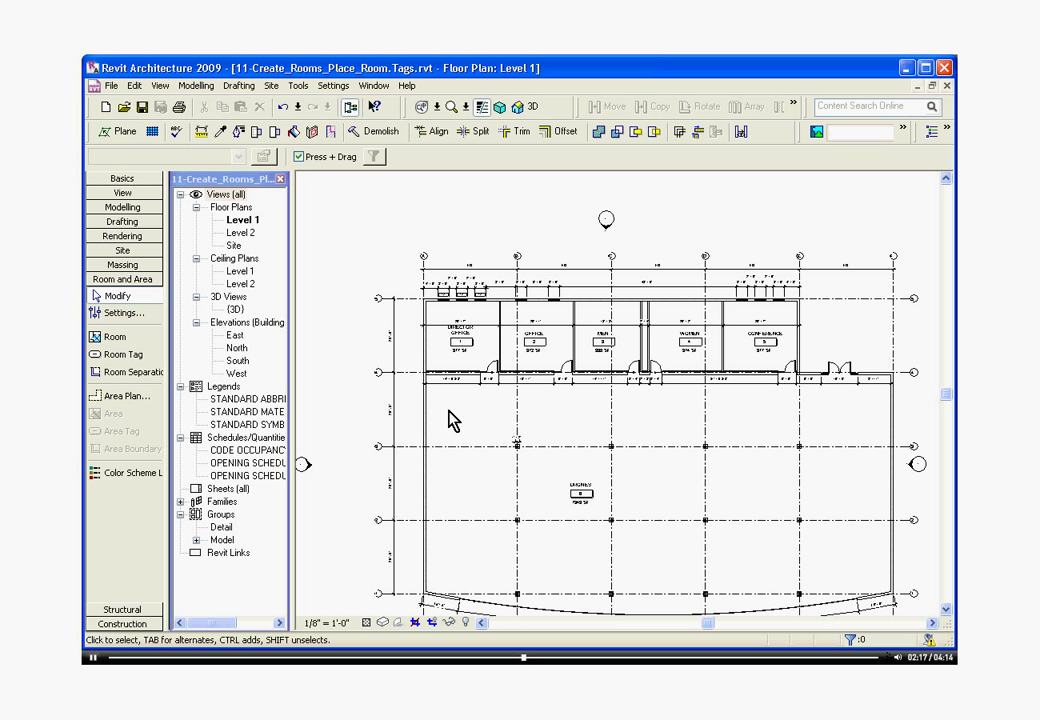
pyautogui.moveTo(252, 382)
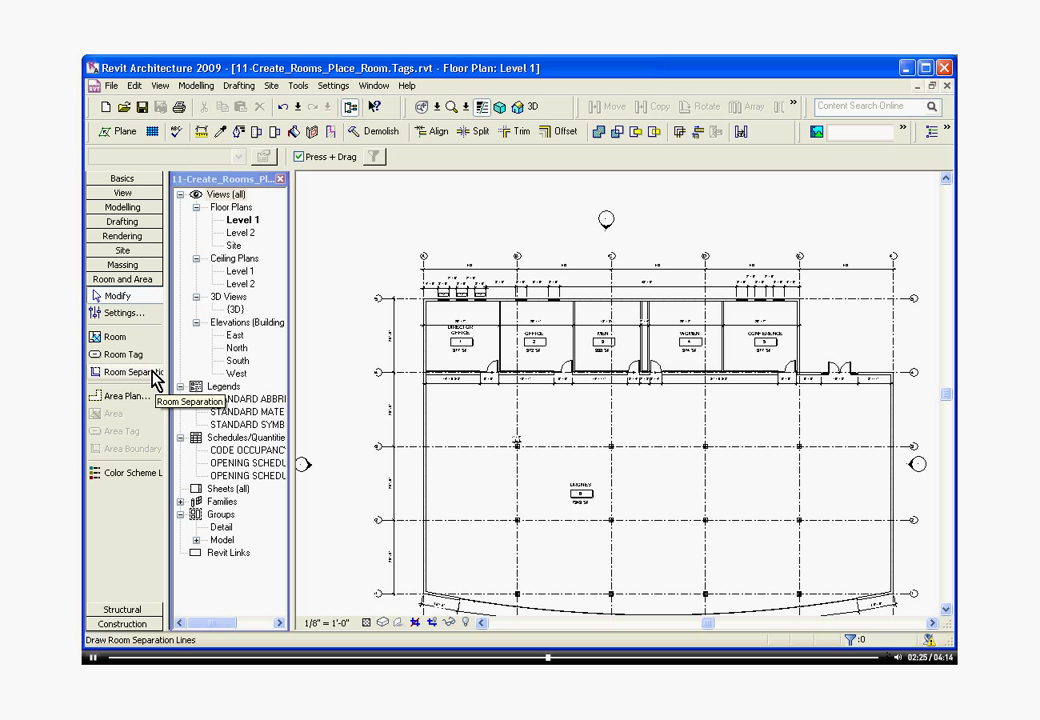
# Step: Zoom in around the Women and Conference rooms and the empty space below them
pyautogui.click(130, 370)
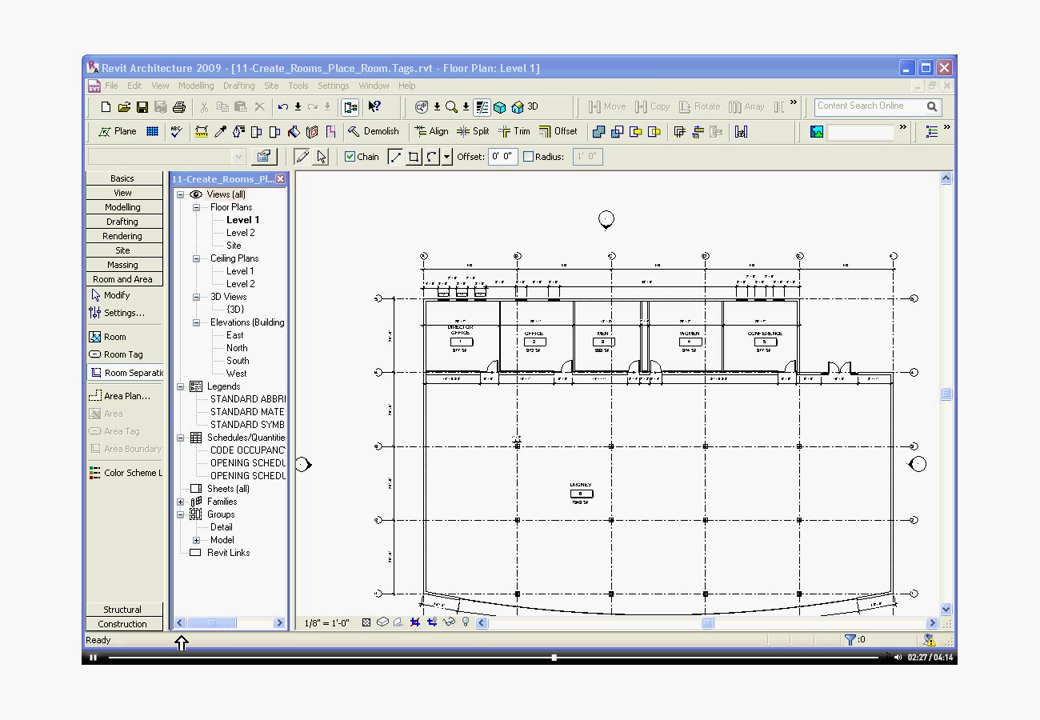
pyautogui.moveTo(150, 420)
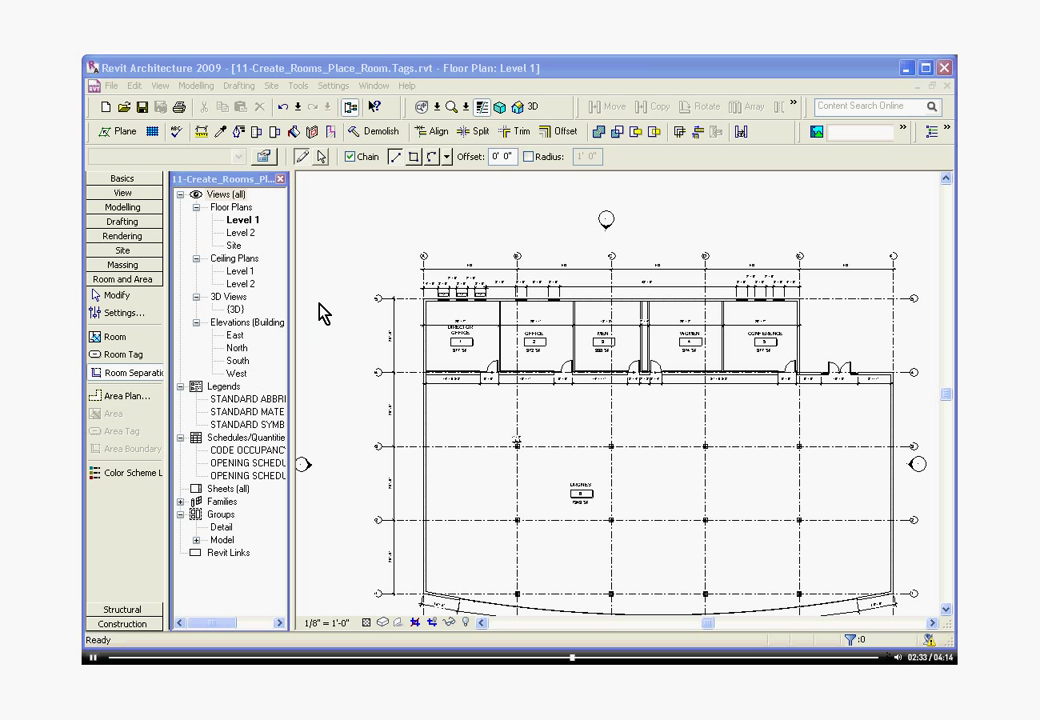
pyautogui.moveTo(420, 204)
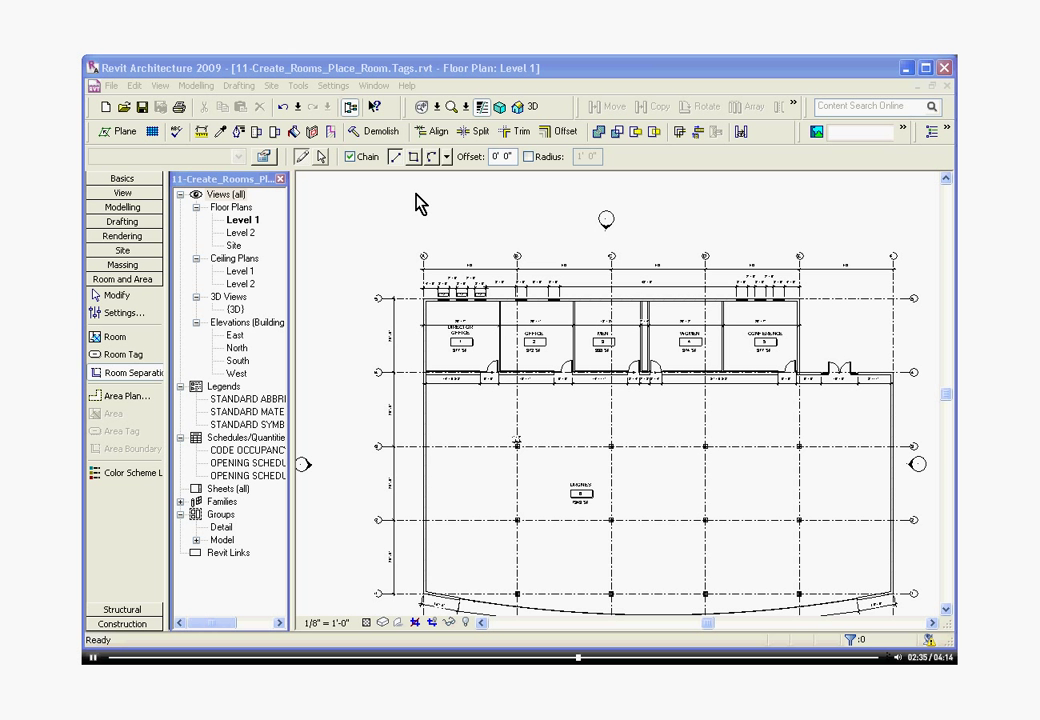
pyautogui.click(412, 156)
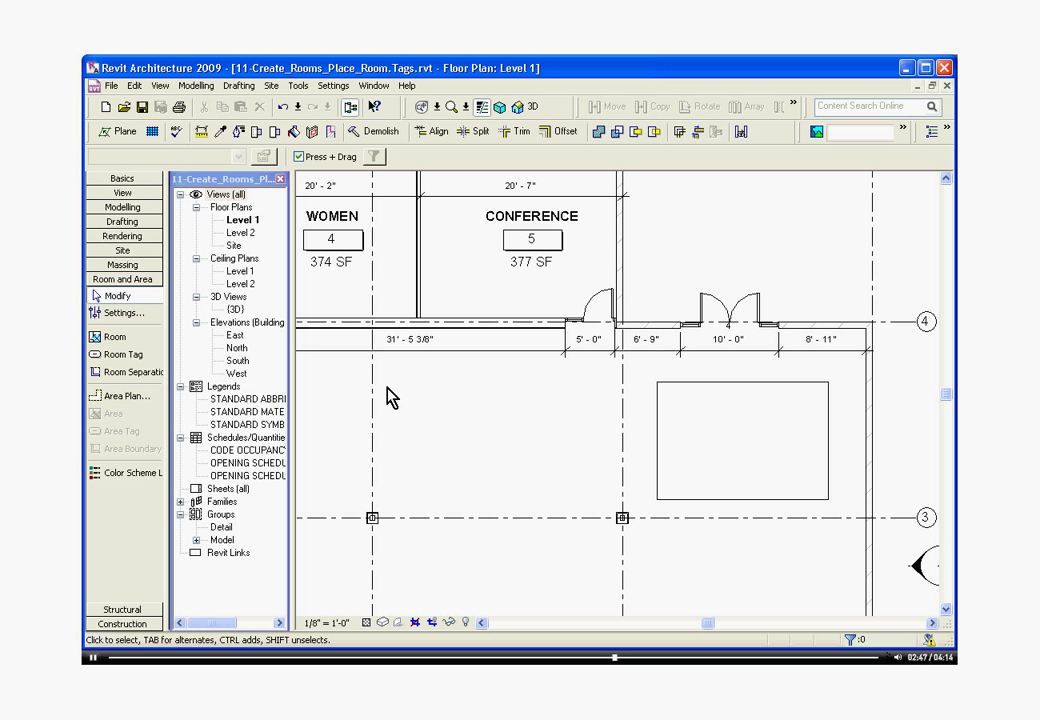
# Step: Place a room in the open space below Conference and name it RECEPTION
pyautogui.click(116, 354)
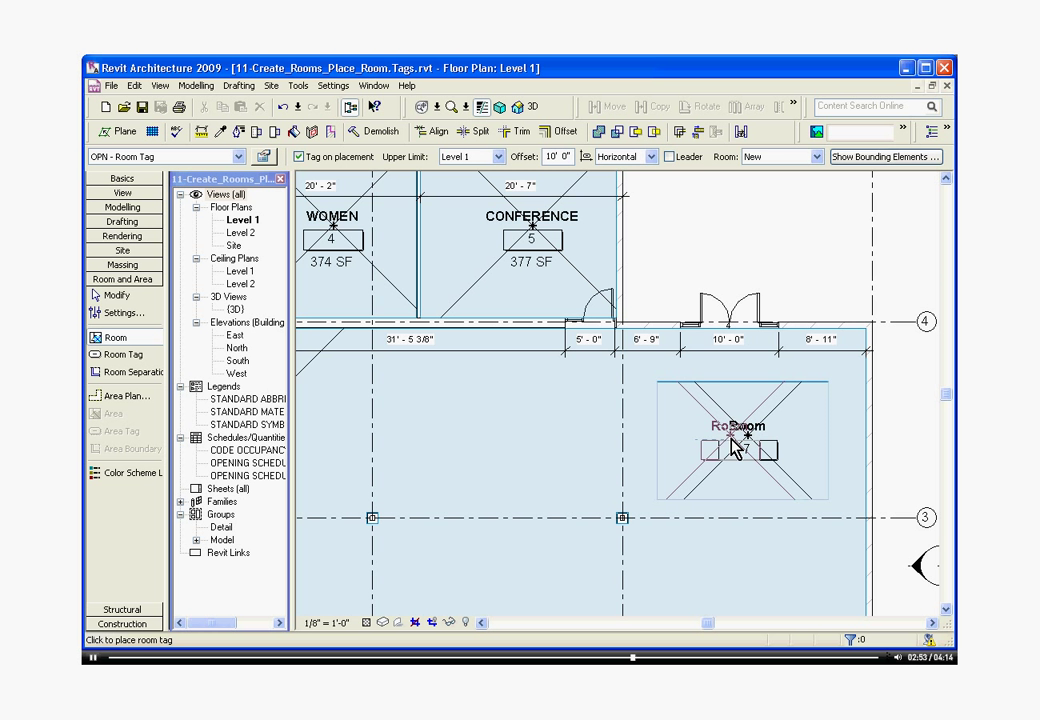
pyautogui.click(748, 450)
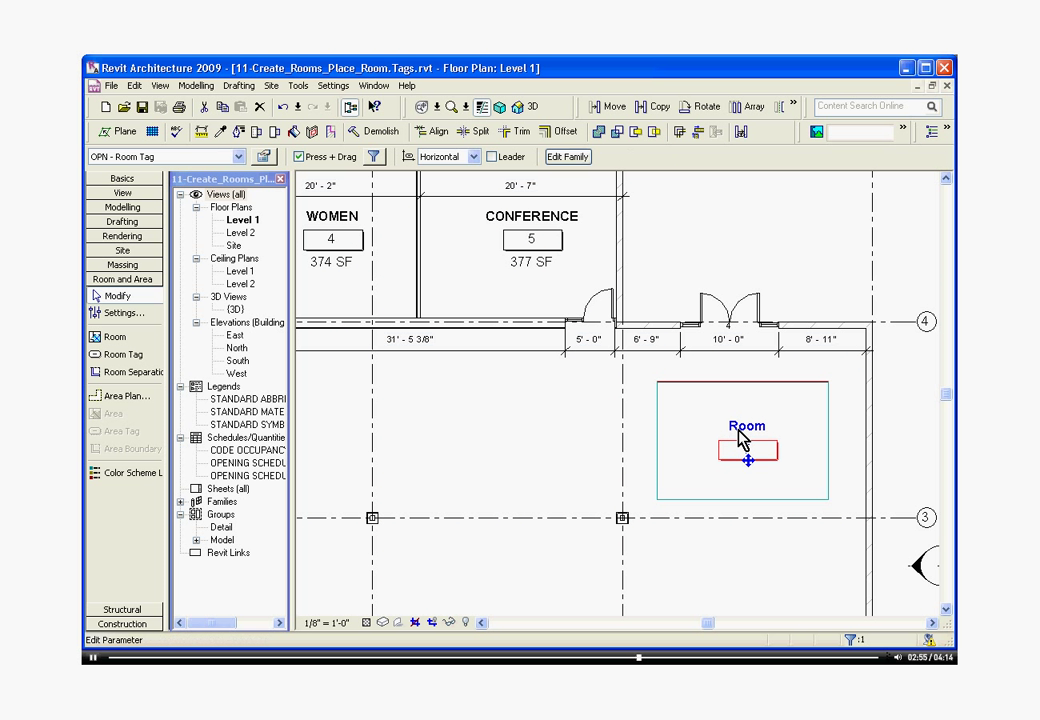
pyautogui.doubleClick(748, 424)
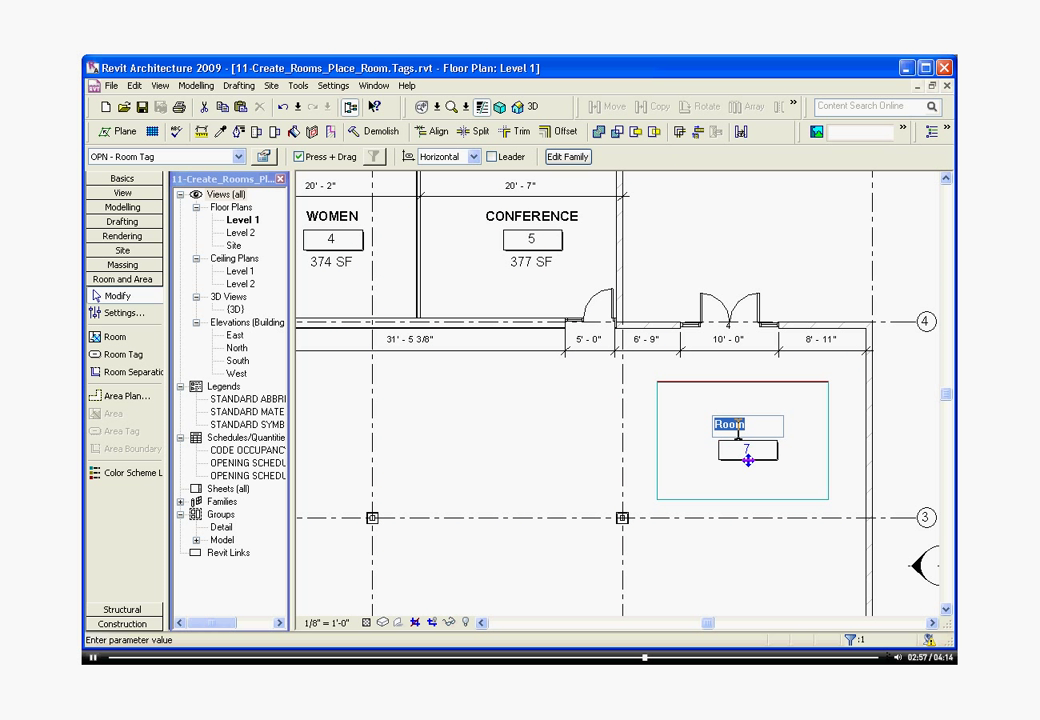
pyautogui.write('REC')
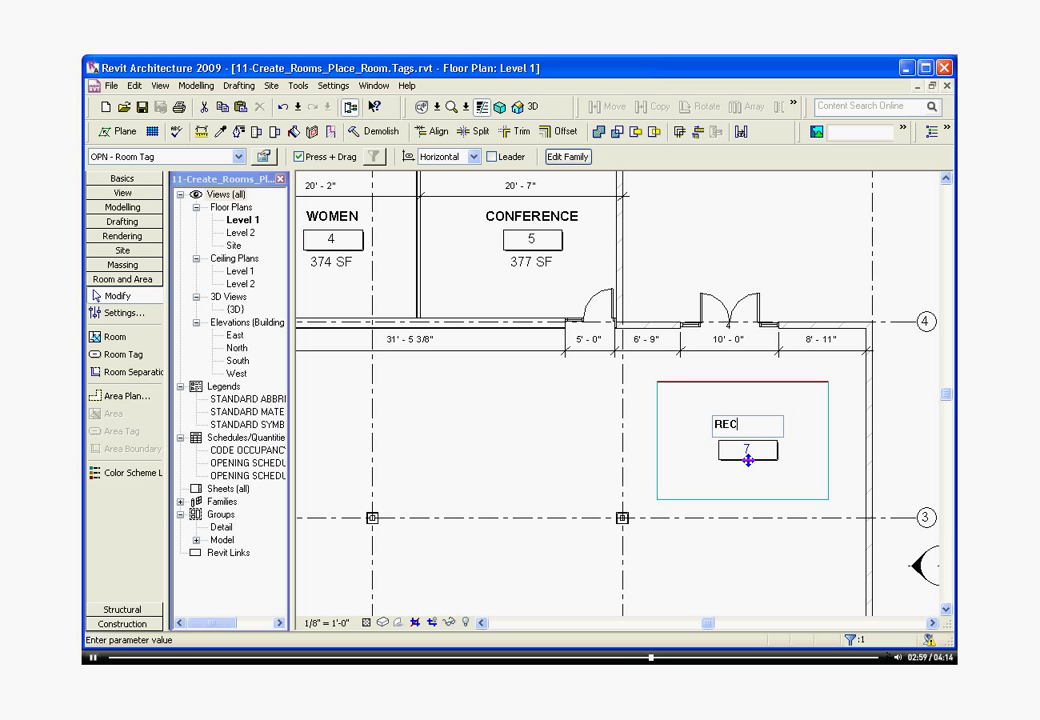
pyautogui.write('EPTION')
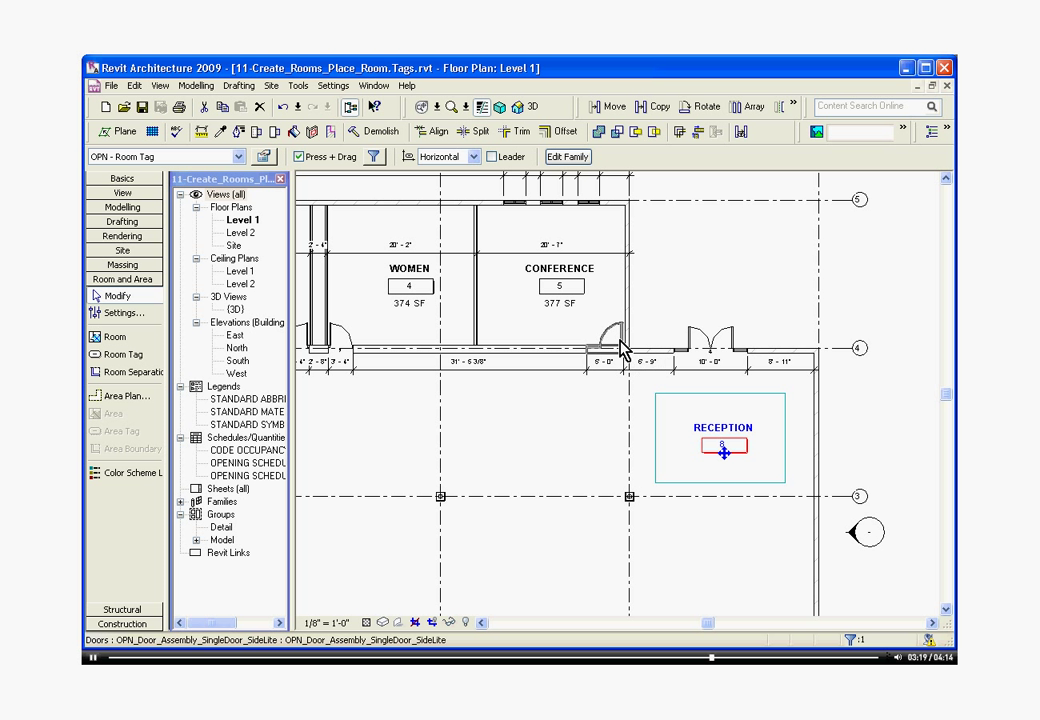
# Step: Delete the Conference room's tag, dismiss the warning, and keep the room itself
pyautogui.click(560, 284)
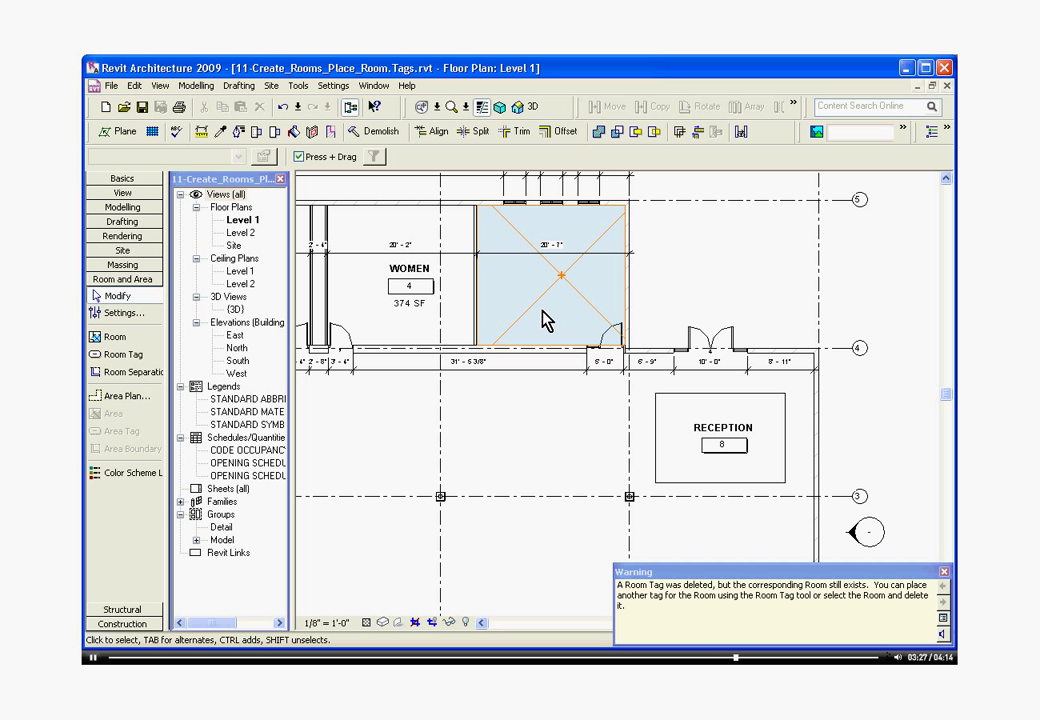
pyautogui.moveTo(800, 500)
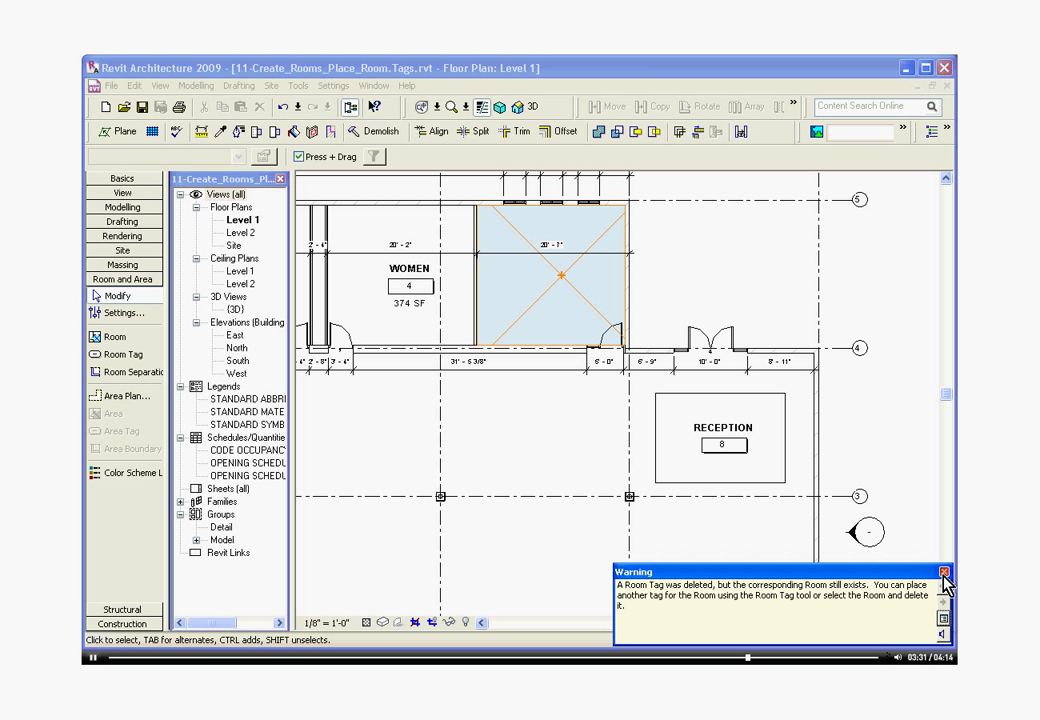
pyautogui.click(944, 572)
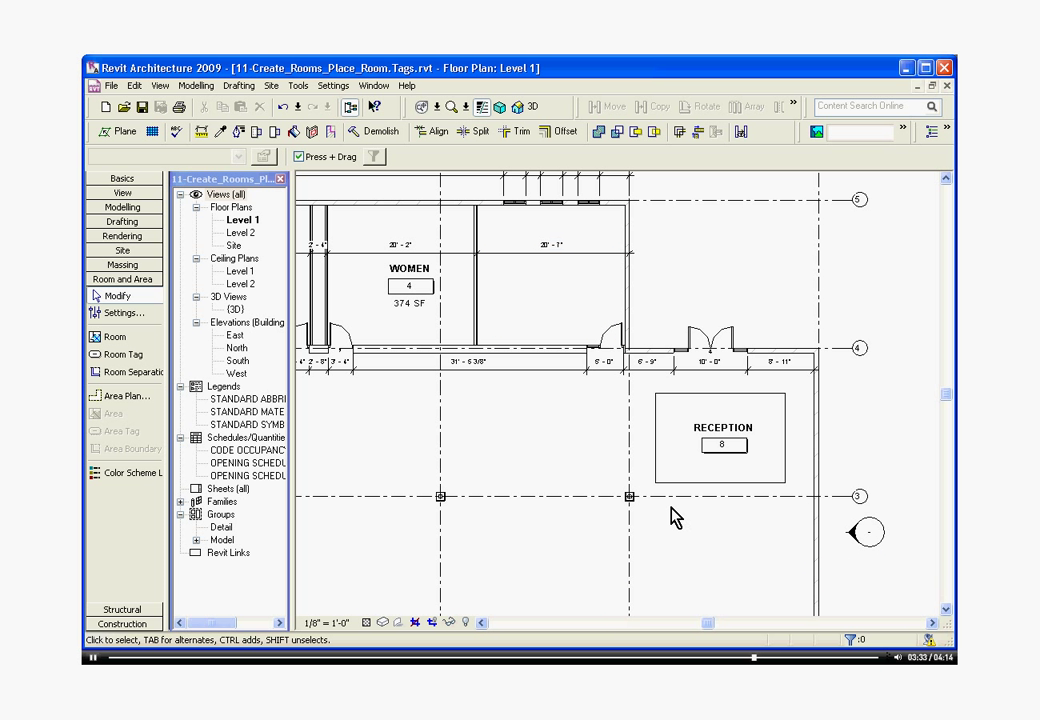
pyautogui.click(630, 496)
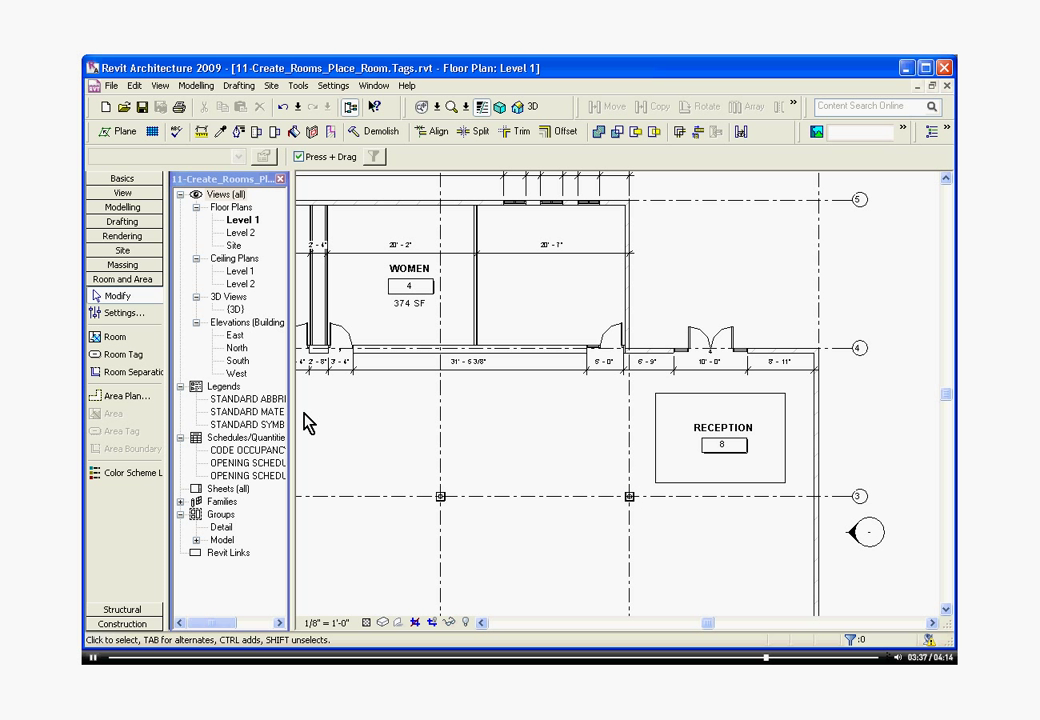
pyautogui.click(116, 354)
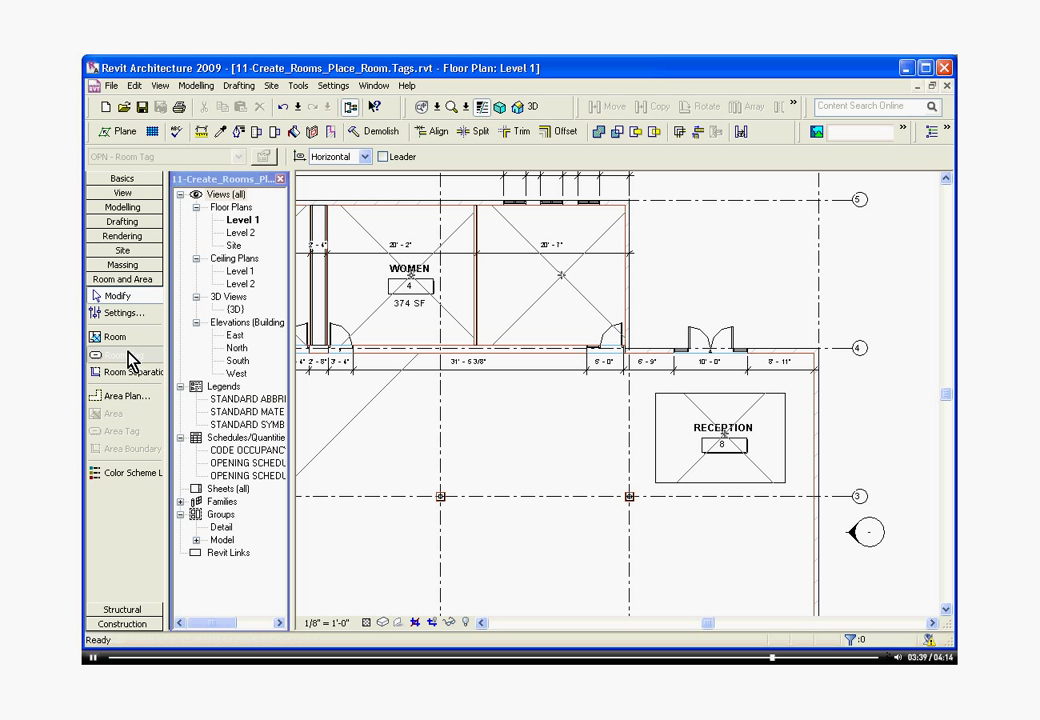
pyautogui.click(116, 356)
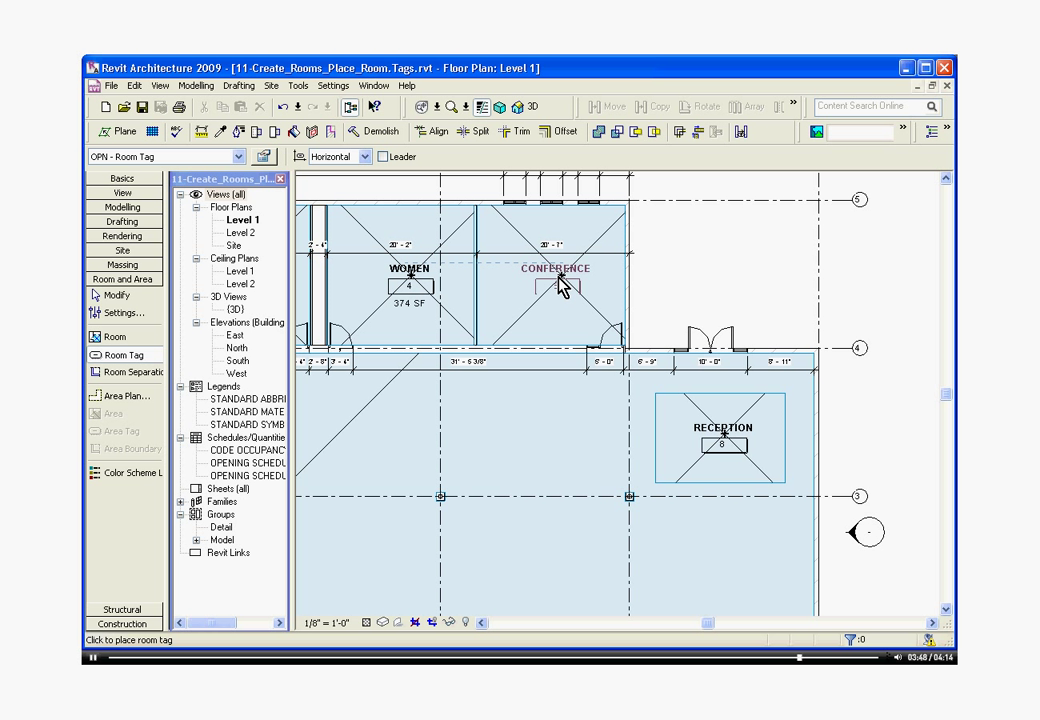
pyautogui.click(556, 284)
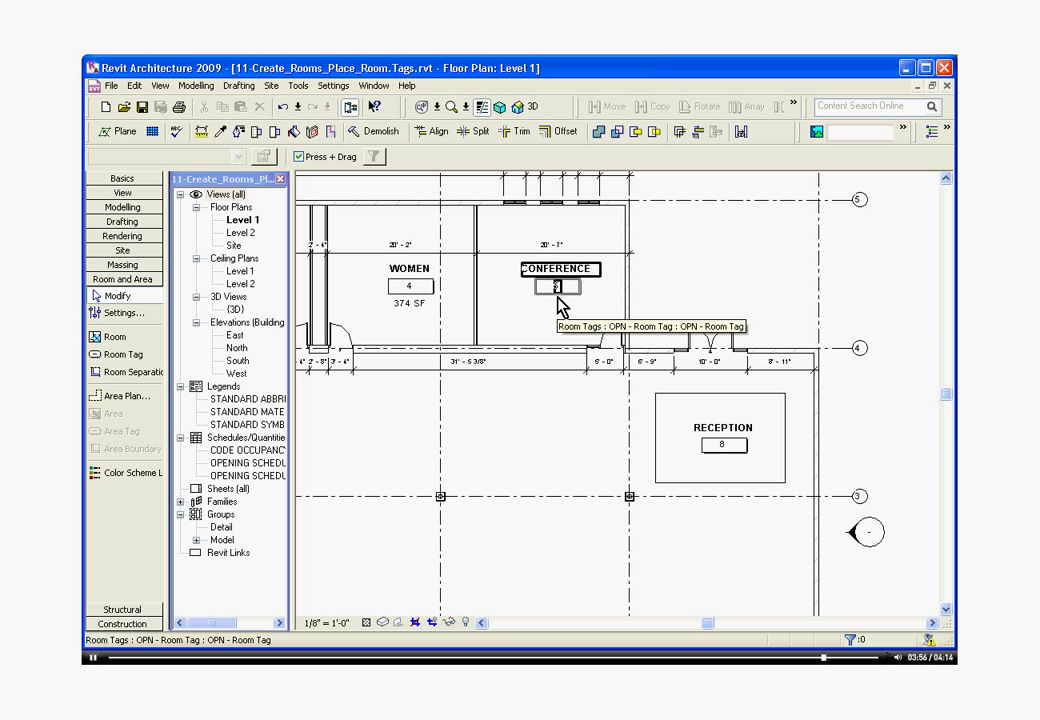
pyautogui.moveTo(560, 304)
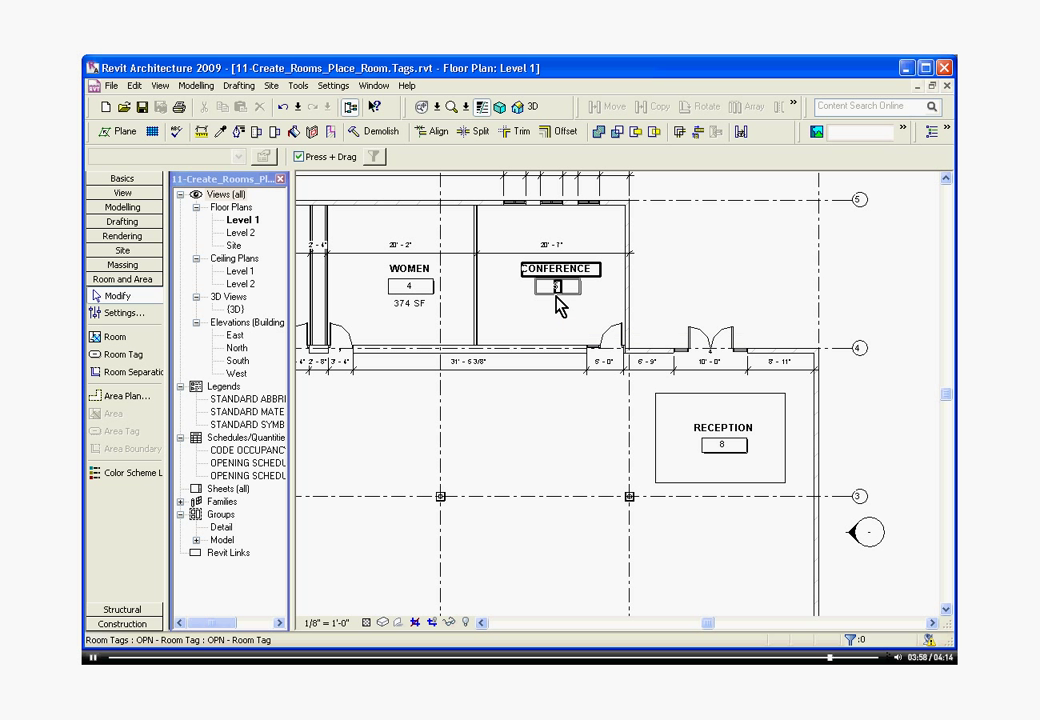
pyautogui.click(556, 288)
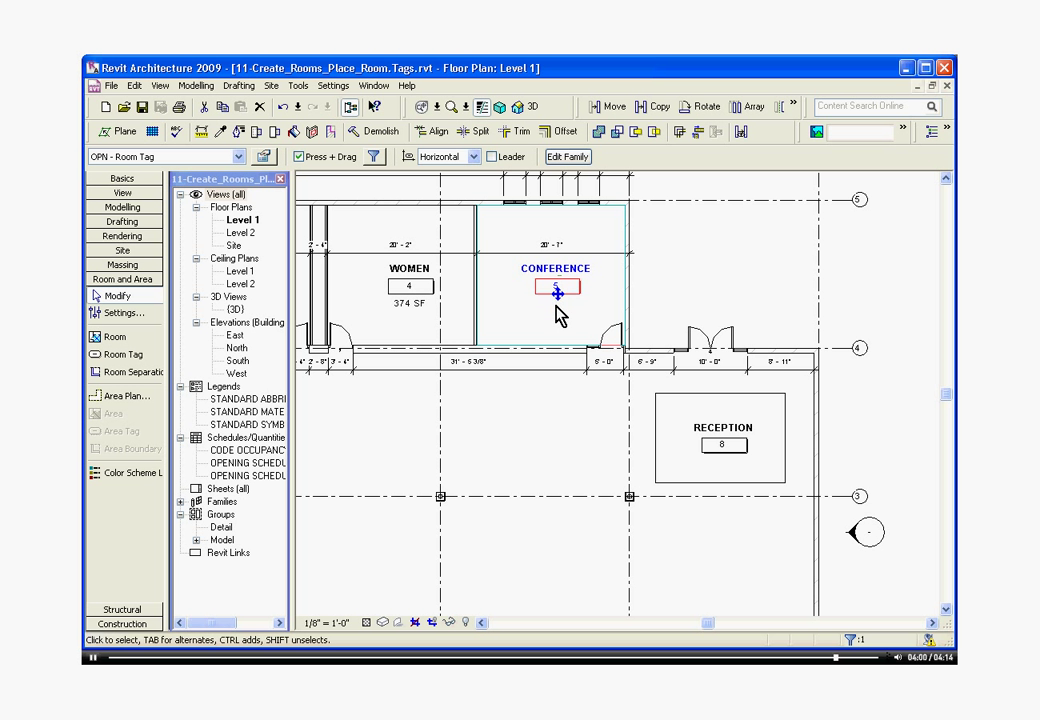
pyautogui.press('Delete')
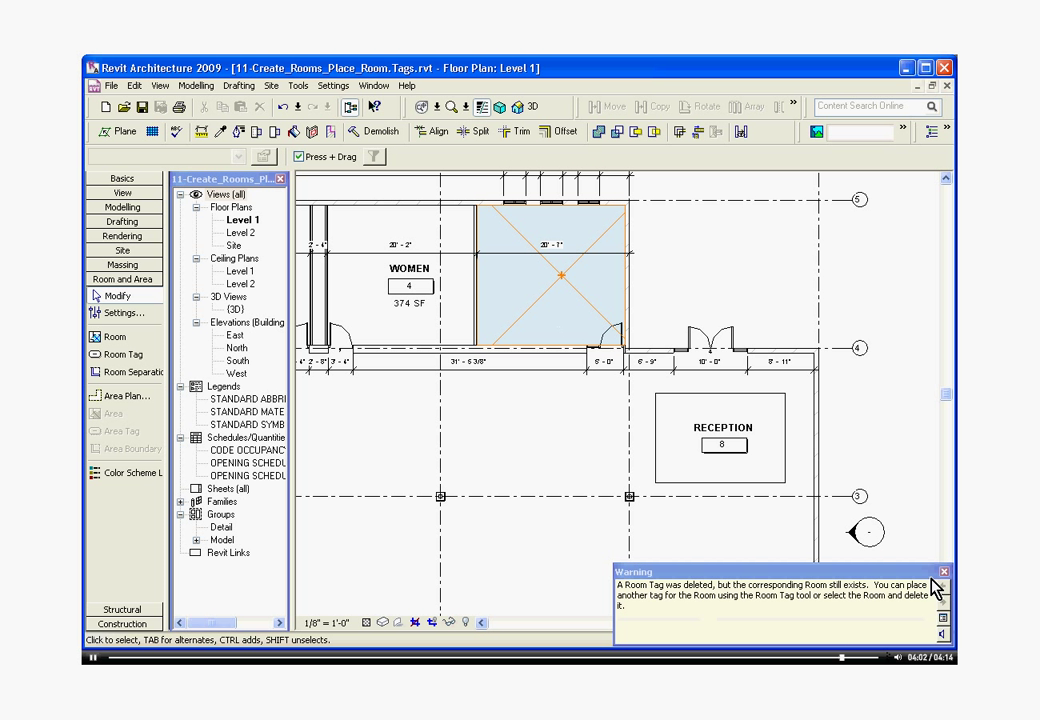
pyautogui.click(944, 572)
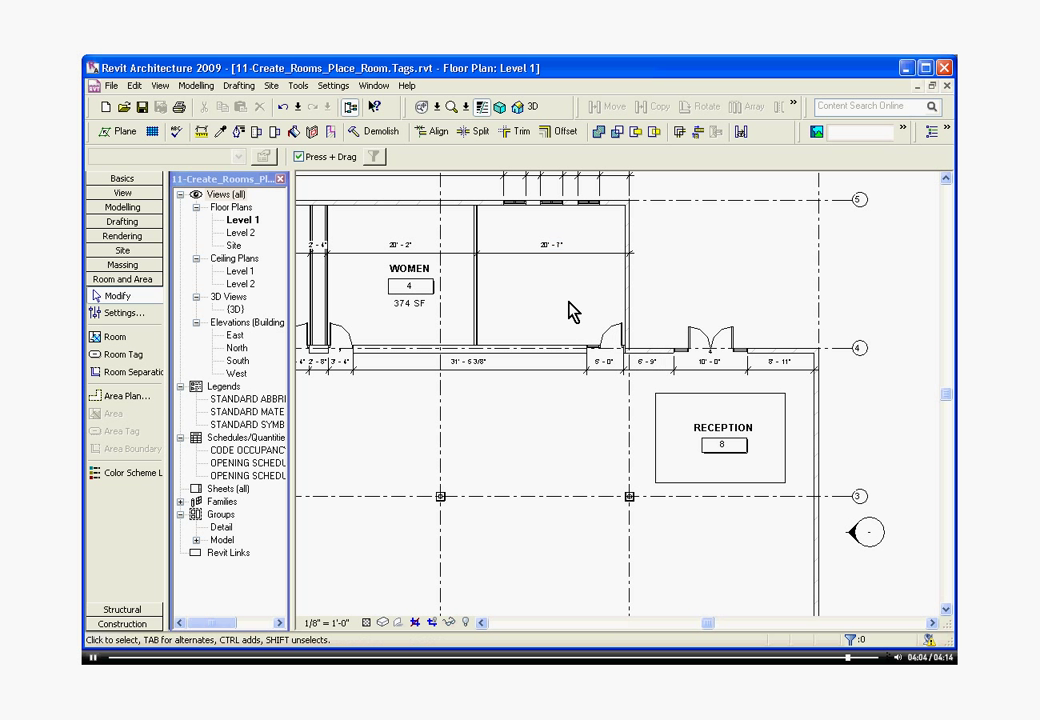